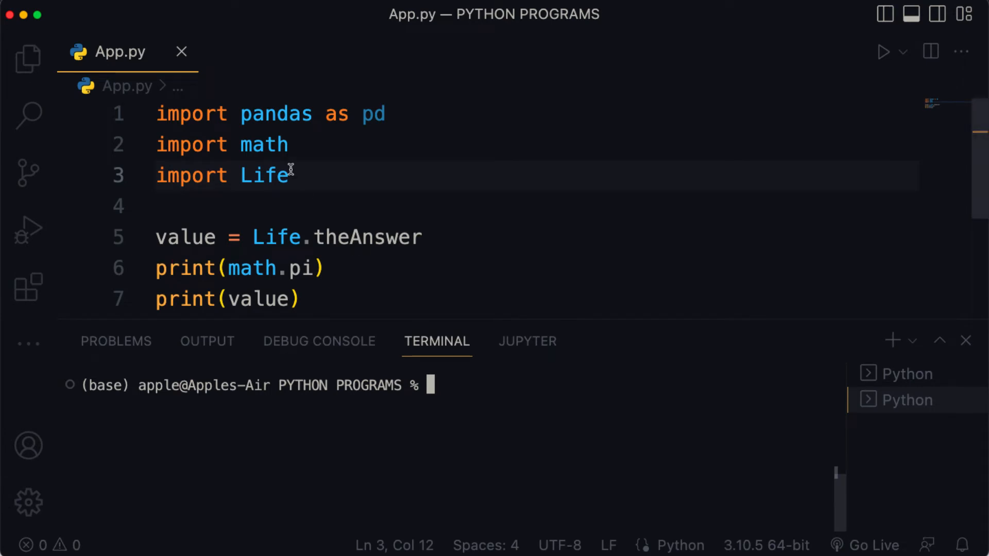
- Start a new function def quote_einstein(): in Life.py
double_click(276, 114)
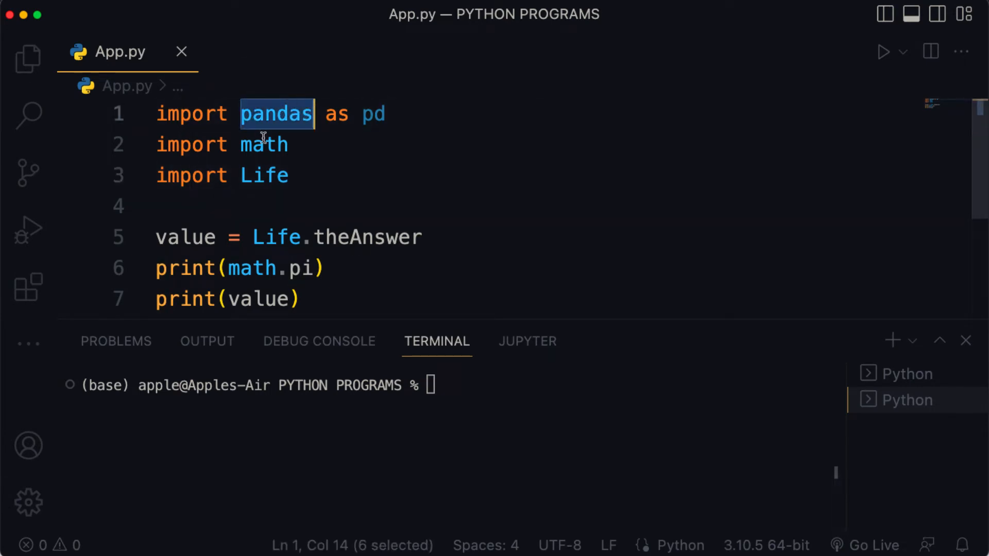
double_click(258, 175)
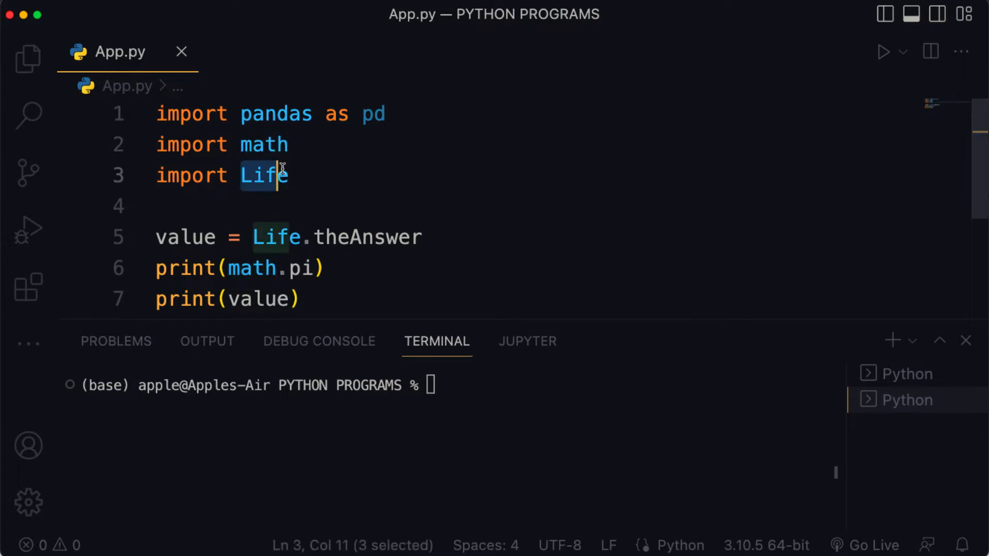
key(shift+right)
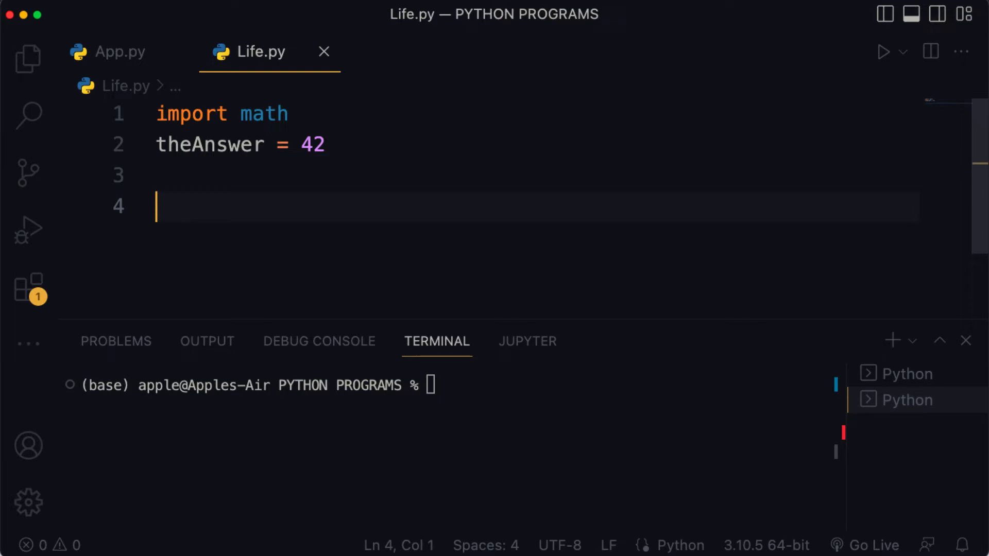
text(def)
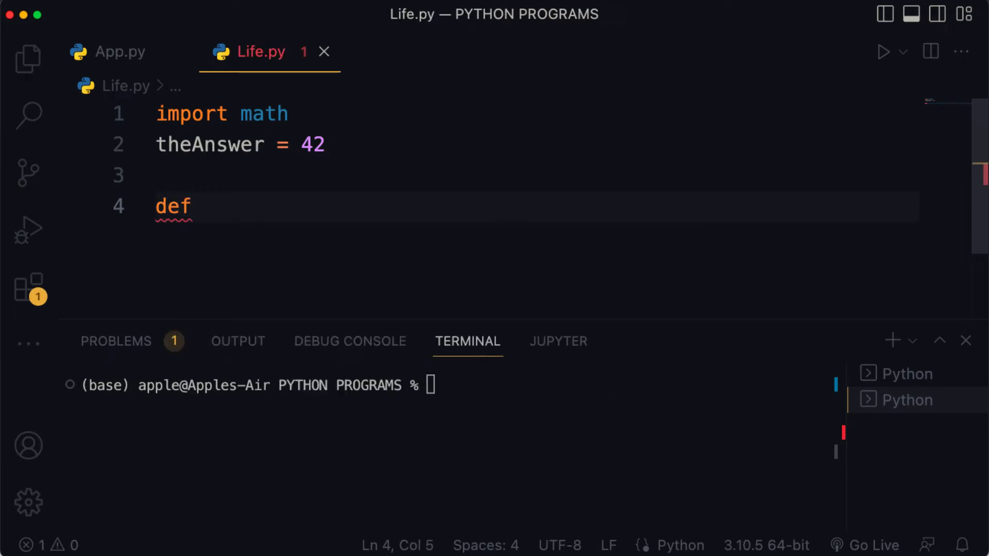
text(quote)
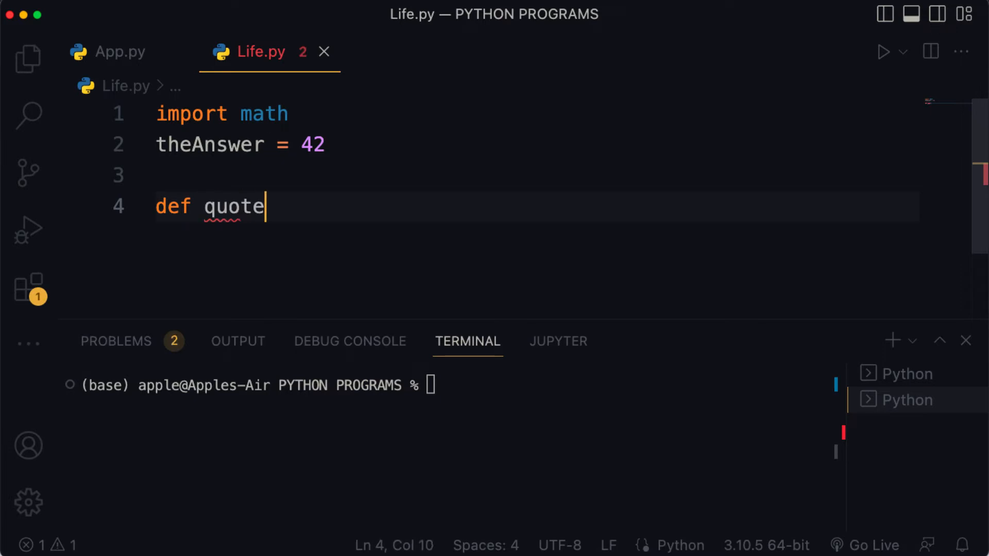
text(_einst)
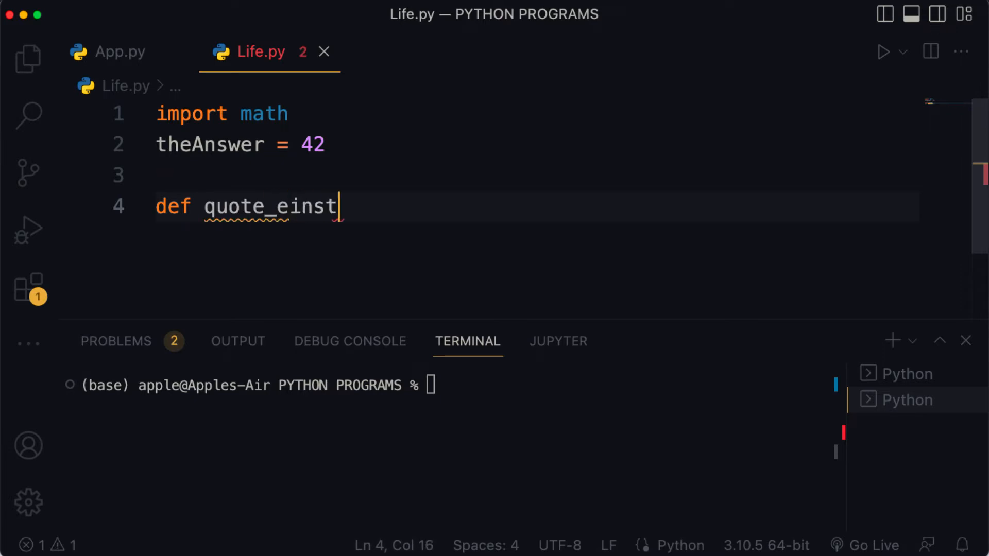
text(ein)
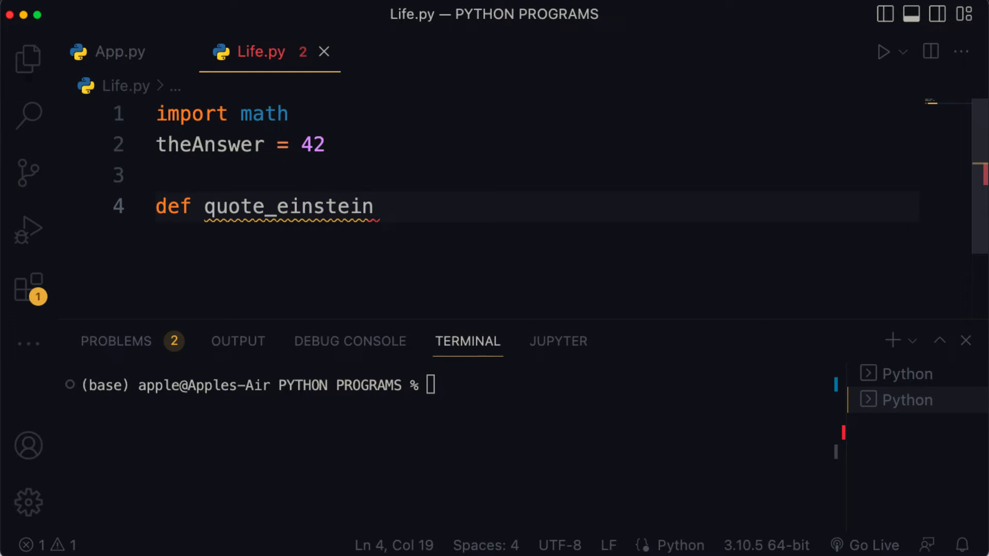
text(())
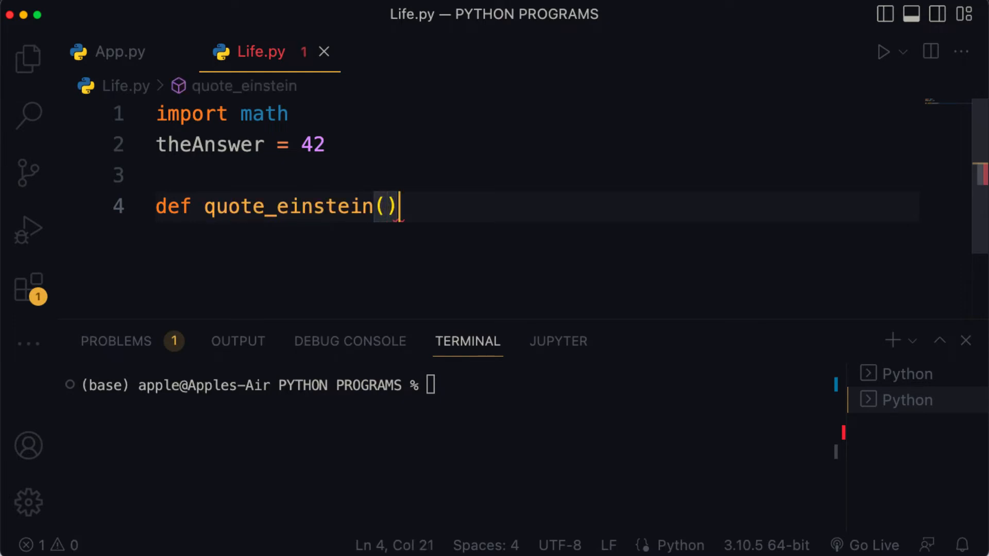
text(:)
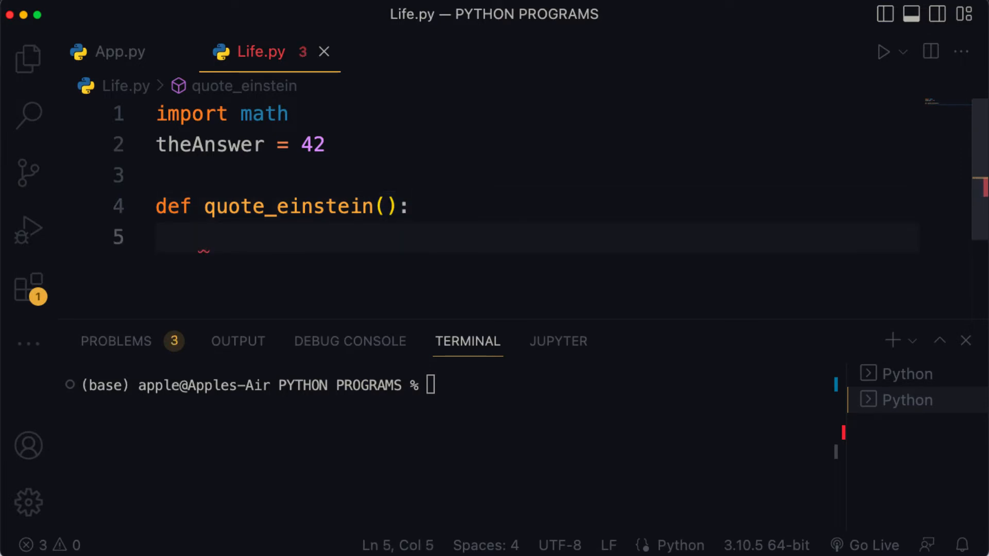
- Give it a body printing 'The true sign of intelligence is not knowledge but imagination'
text(pr)
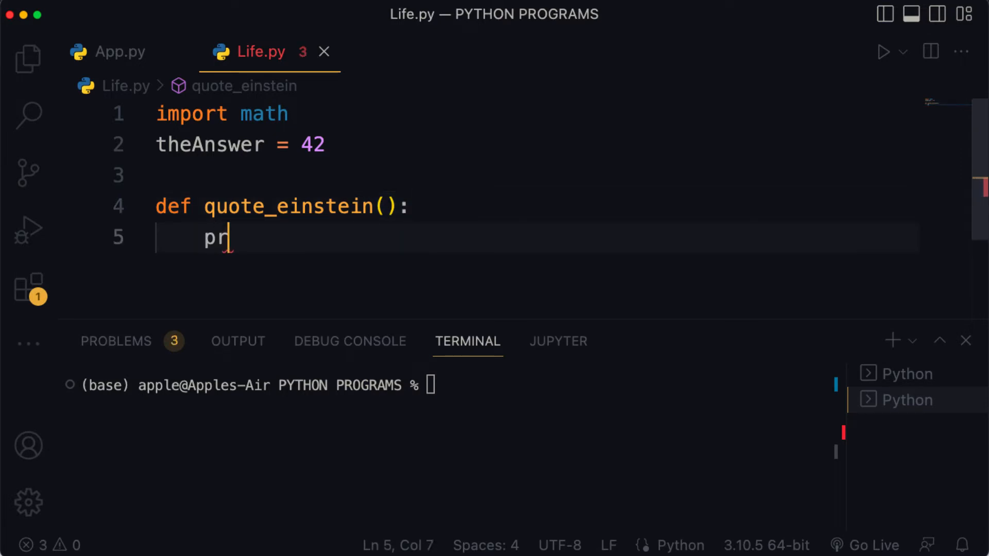
text(int()
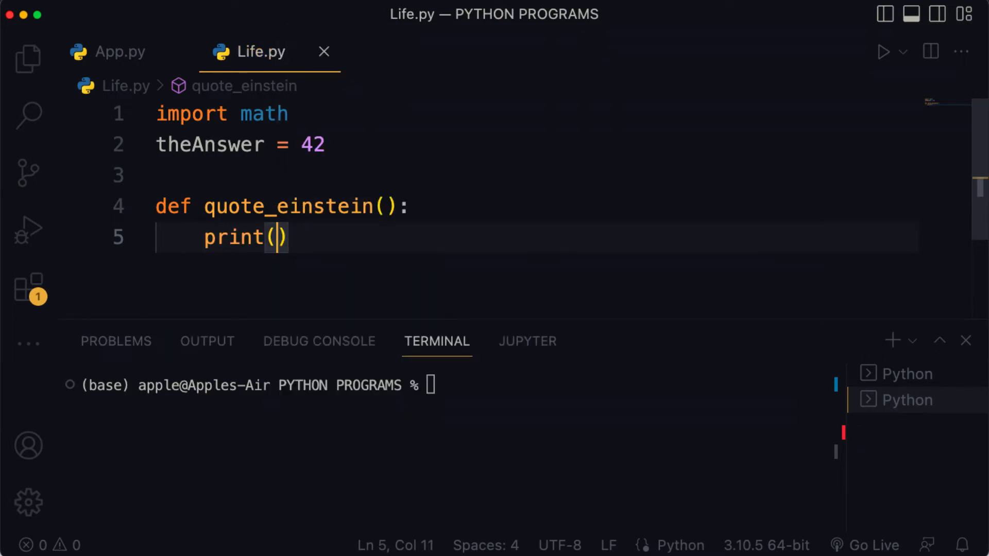
text(')
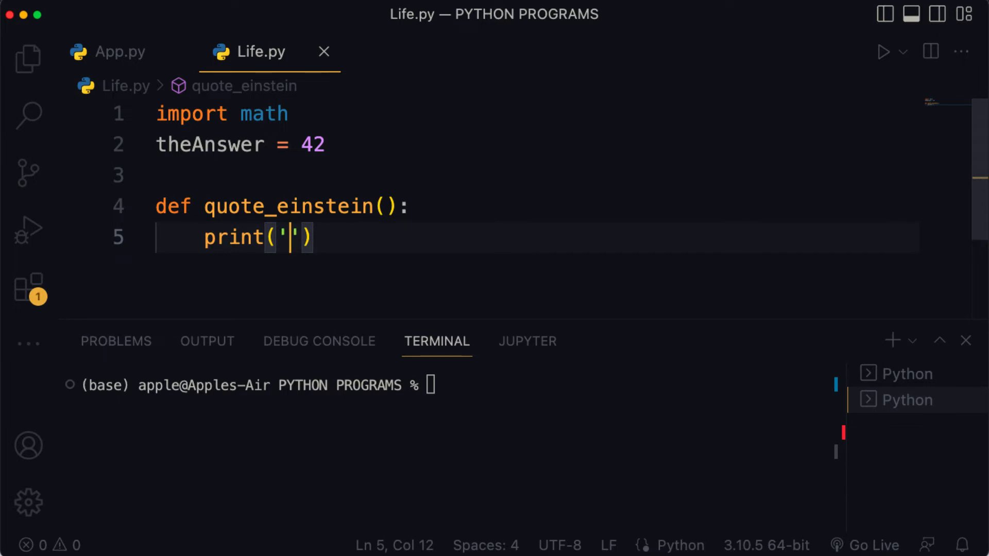
text(The true)
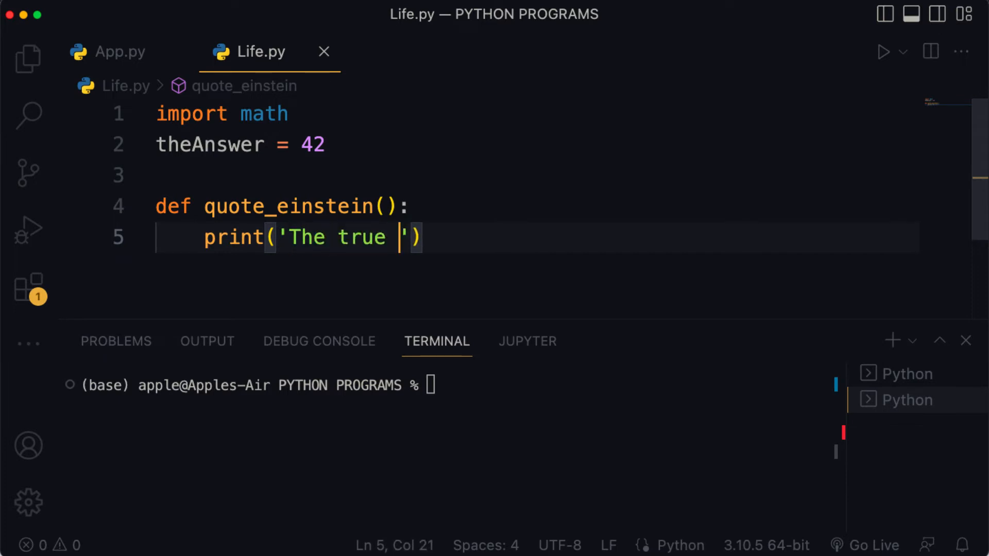
text(sign of intelligence is not)
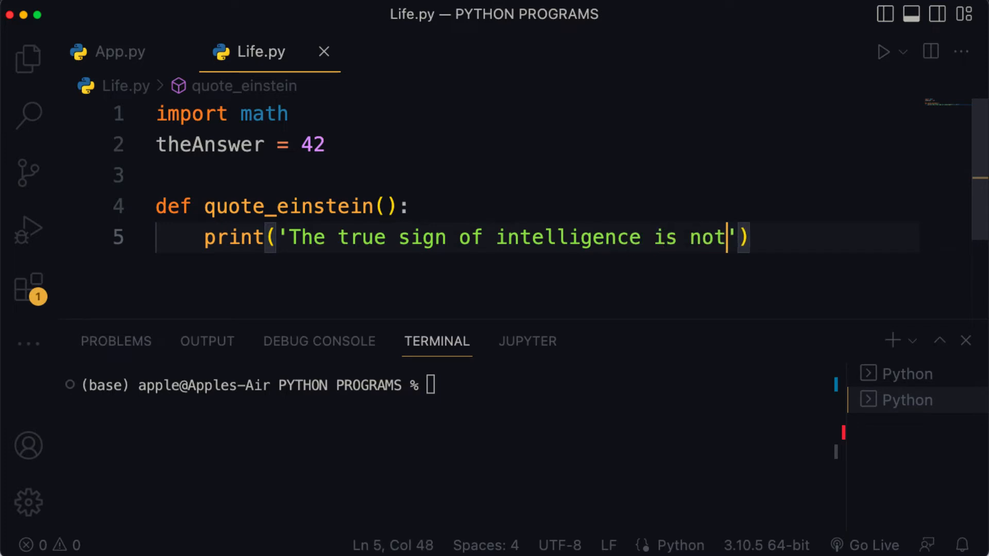
text(knowledge but imaginatio)
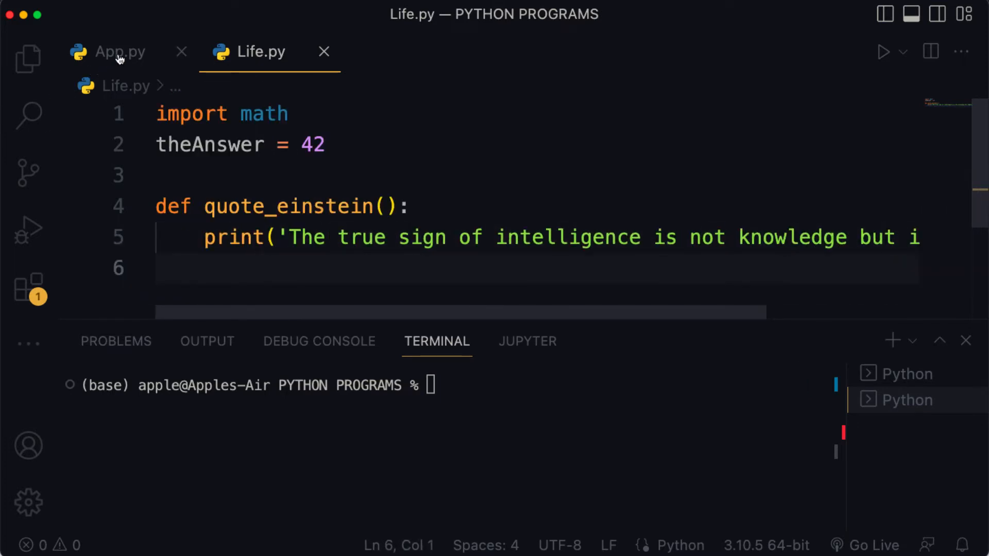
- Add Life.quote_einstein() as App.py's last line via IntelliSense and run the file
click(120, 52)
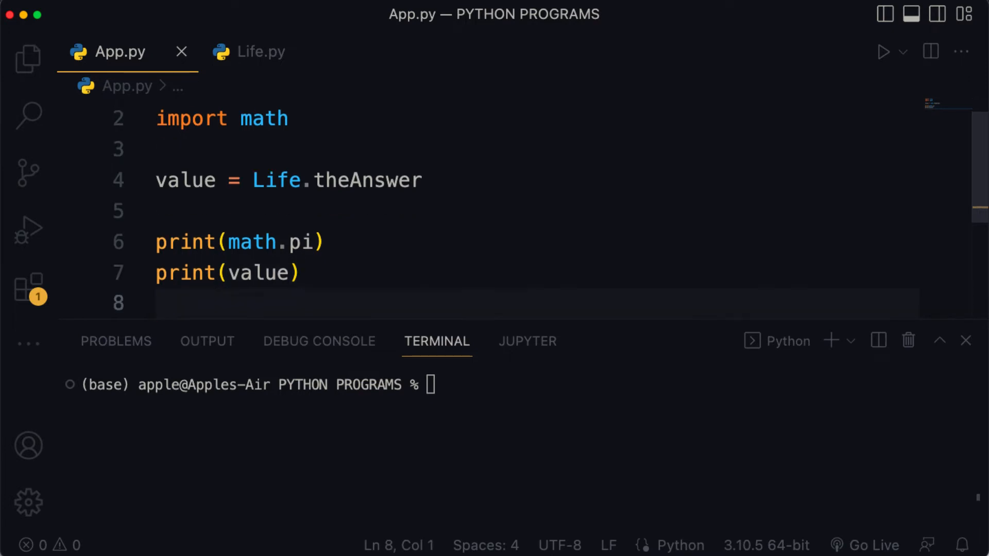
text(Life)
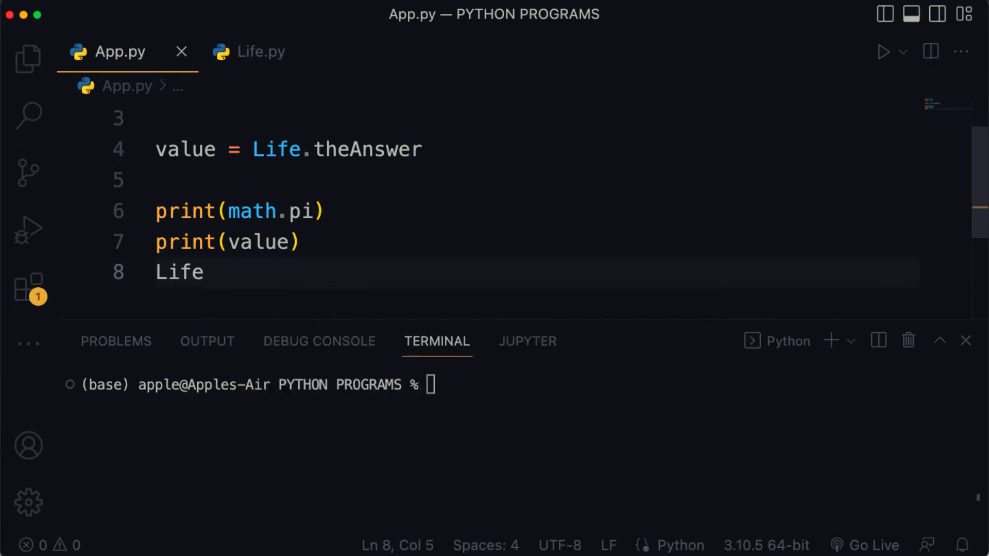
text(.)
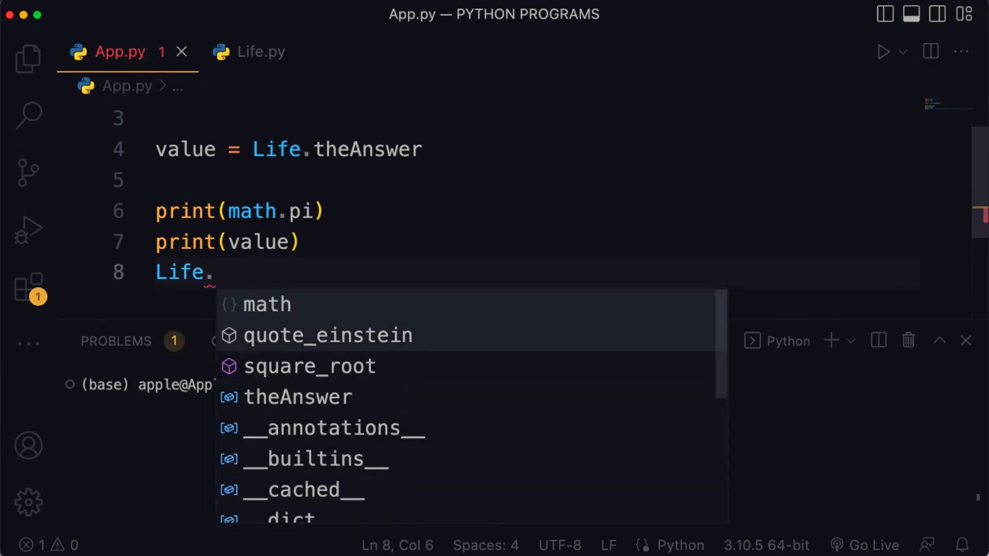
click(328, 334)
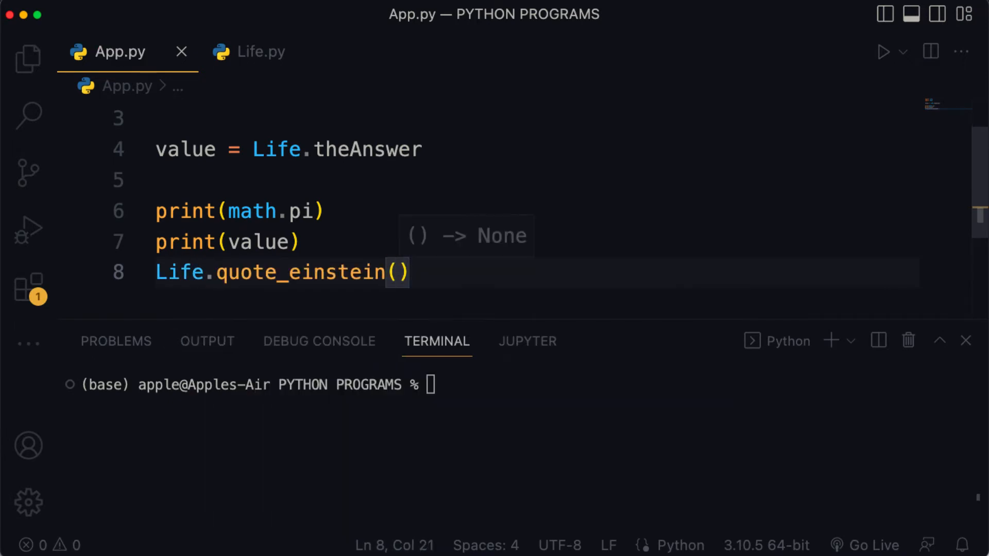
mouse_move(883, 51)
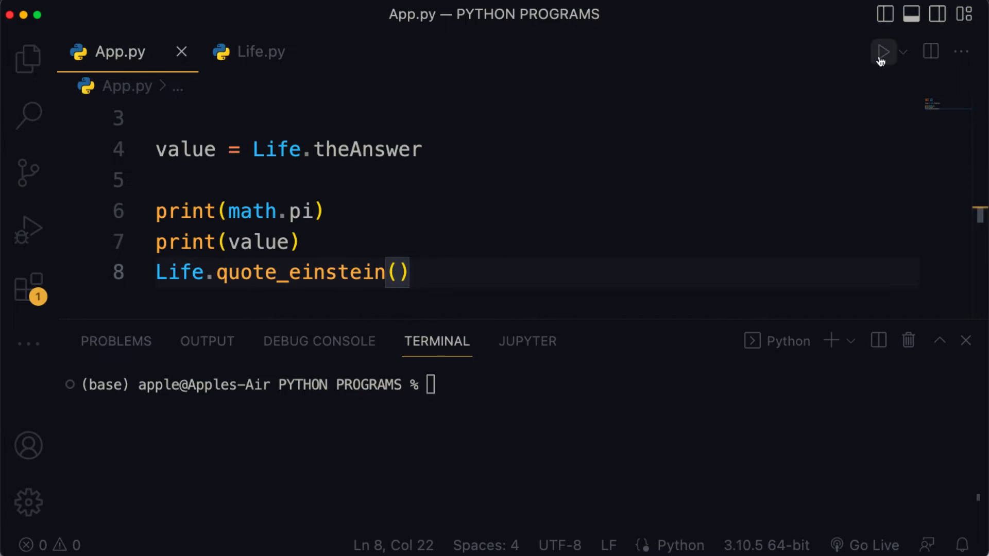
click(883, 51)
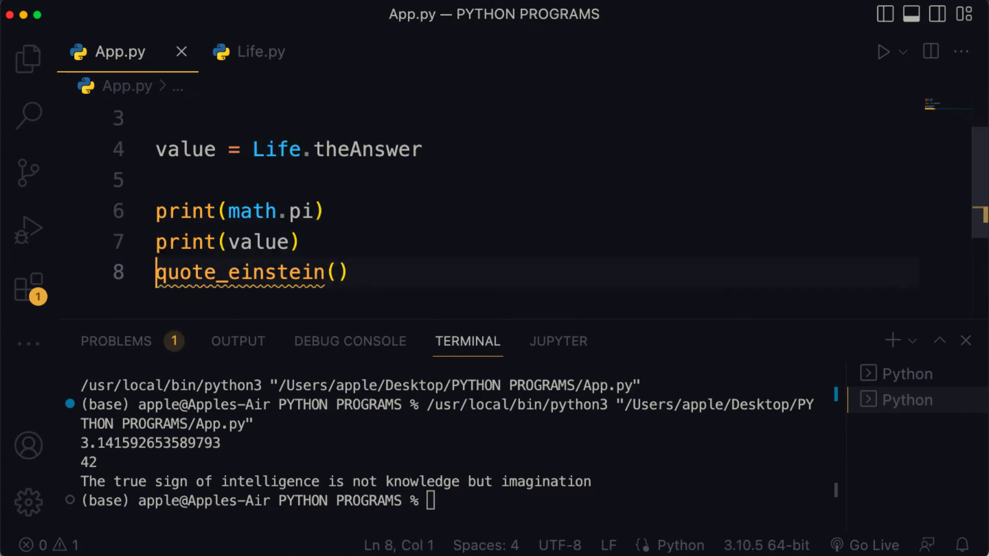
- Rerun App.py and select the NameError: name 'quote_einstein' is not defined message
click(884, 51)
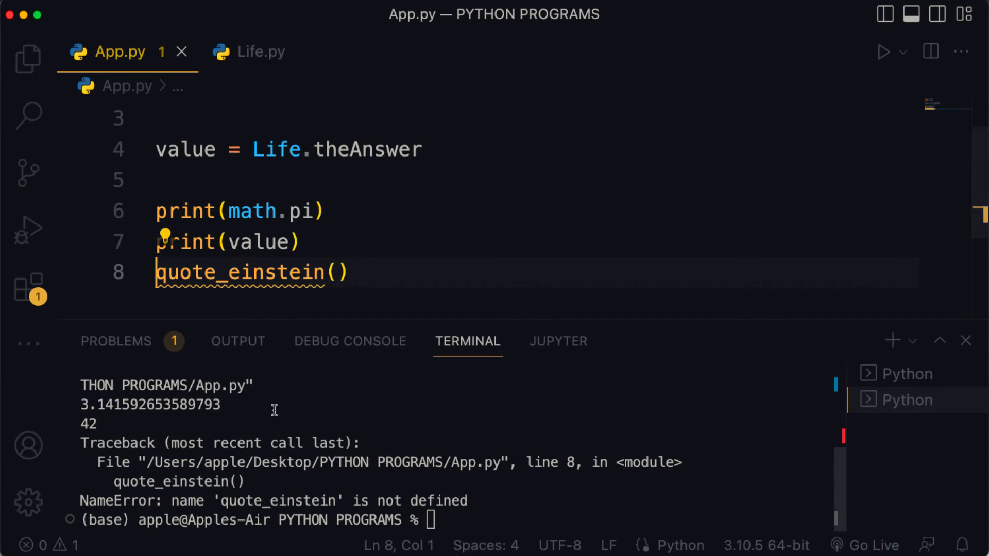
double_click(119, 500)
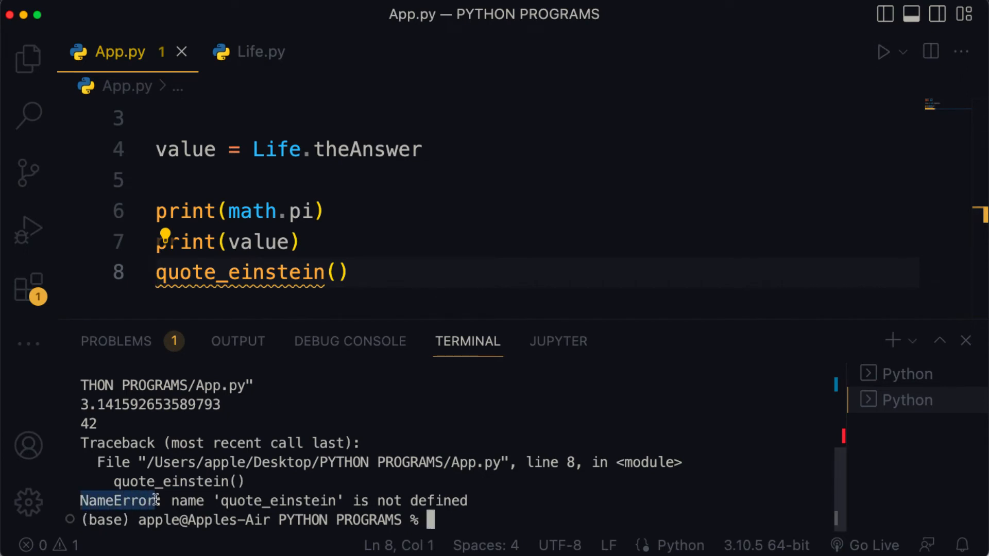
drag(170, 501, 482, 500)
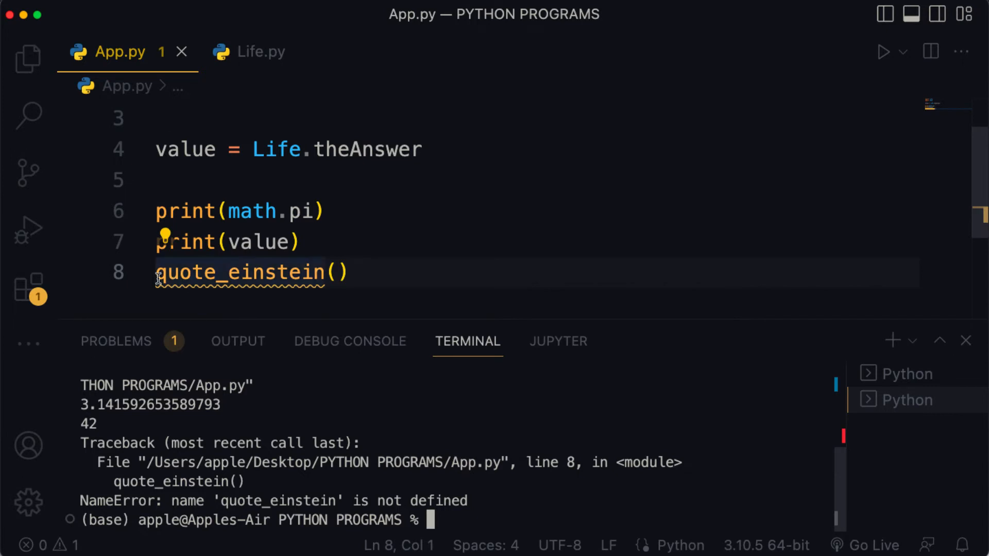
- Qualify the quote_einstein() call in App.py with the Life. prefix
text(Lif)
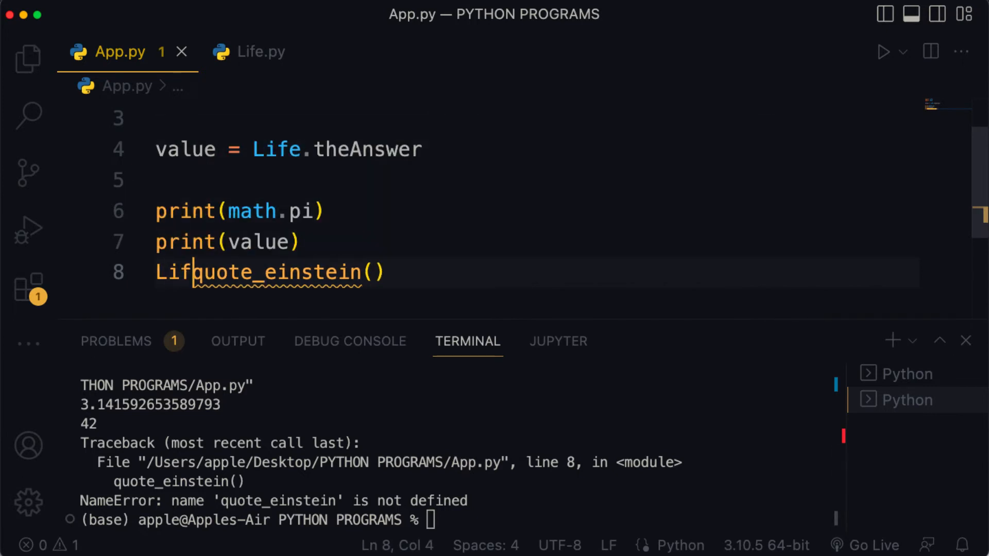
text(.)
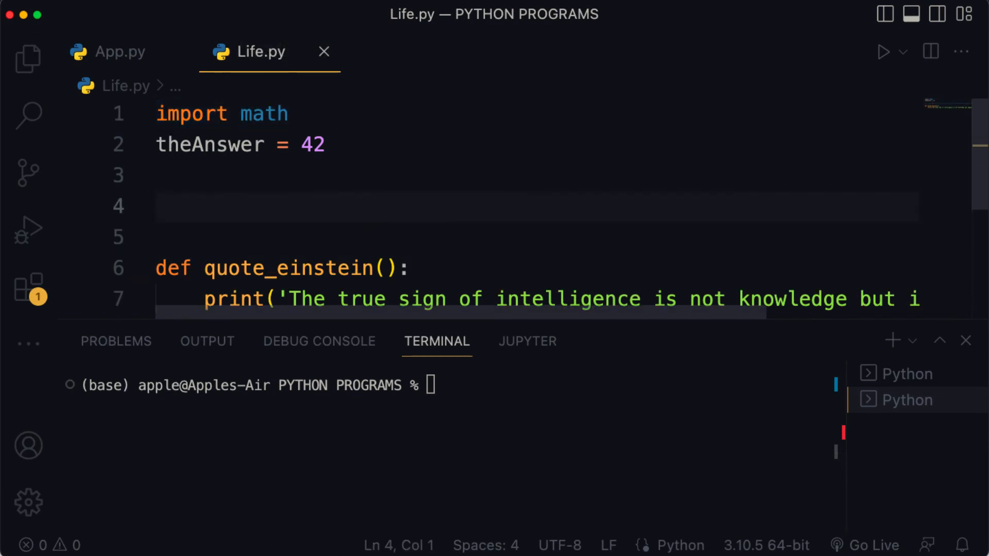
- Define def sqaure_root(x): in Life.py with a body starting with return
text(def sqau)
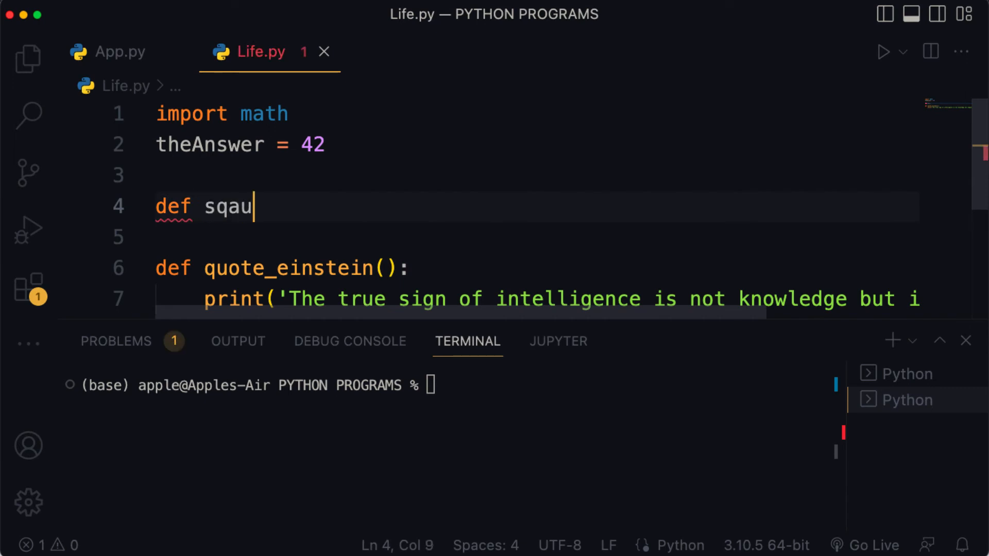
text(re_root())
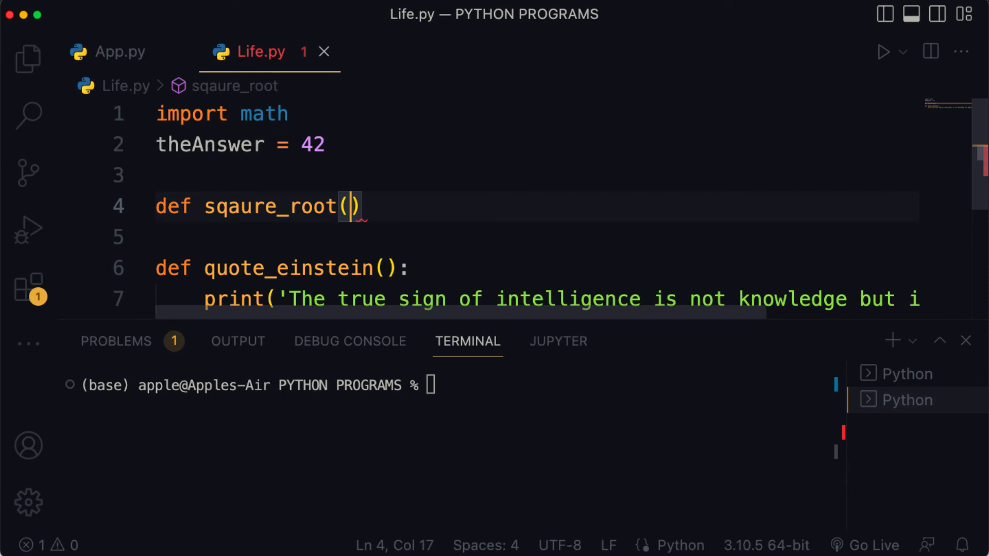
text(x)
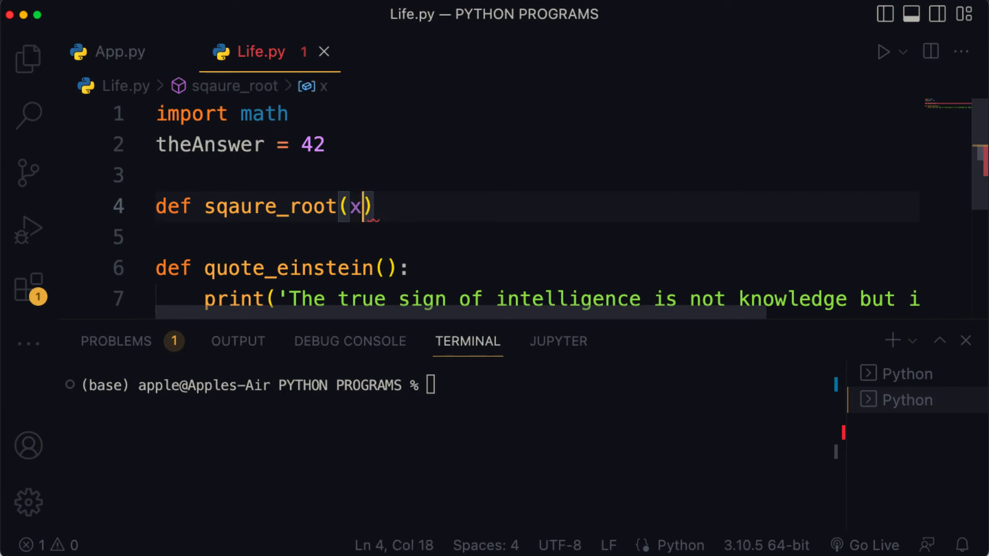
text(:)
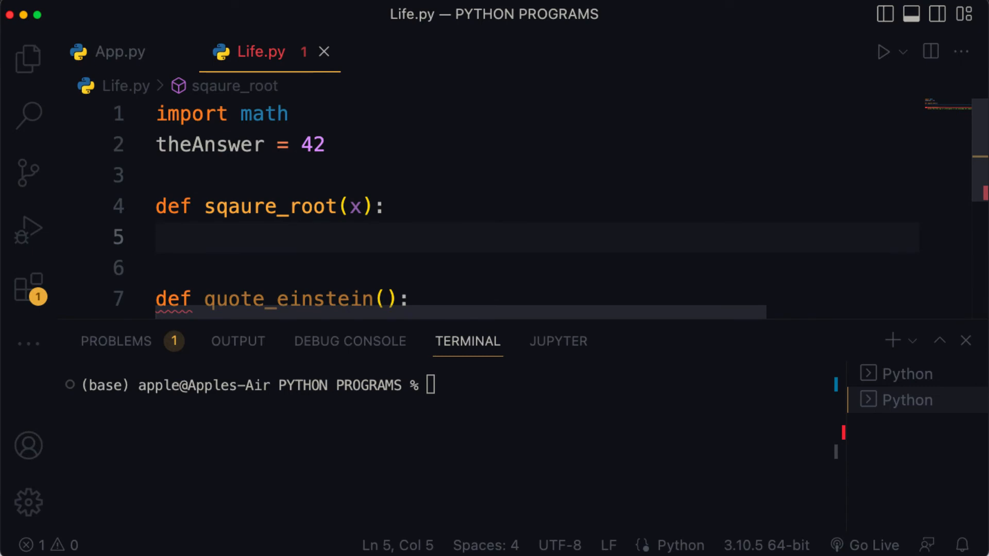
text(return)
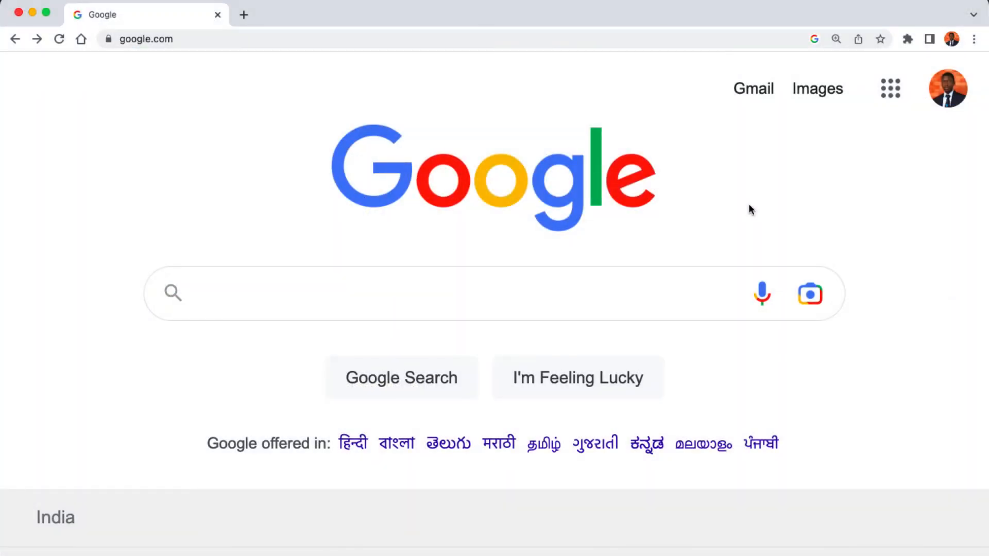
mouse_move(673, 218)
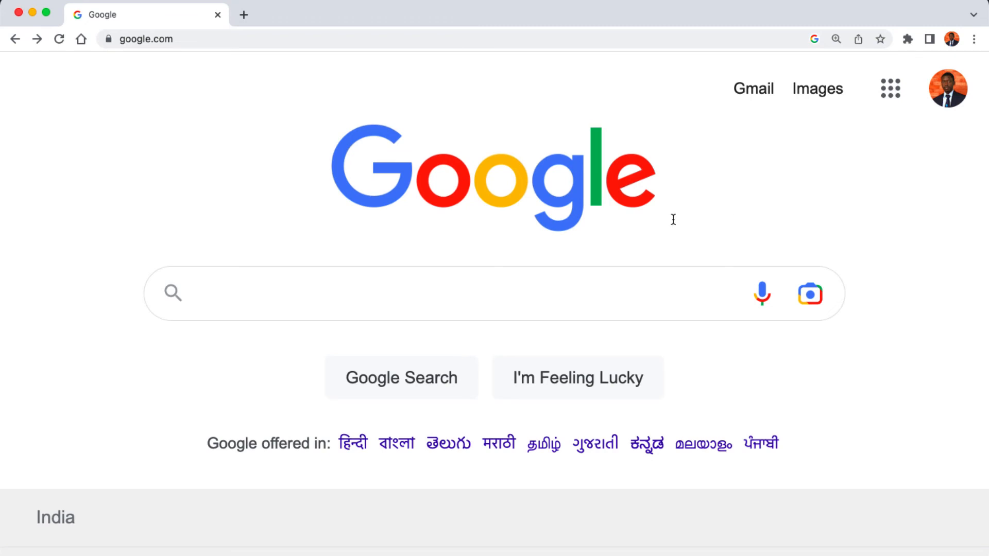
- Search Google for 'Python math module Documentation' and open the docs.python.org math result
text(Python math module Documentation)
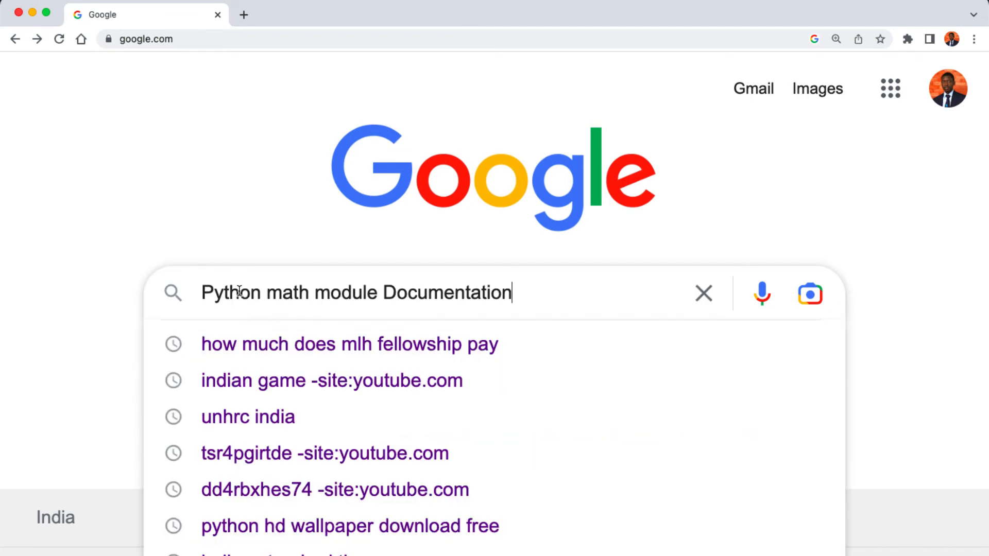
key(Enter)
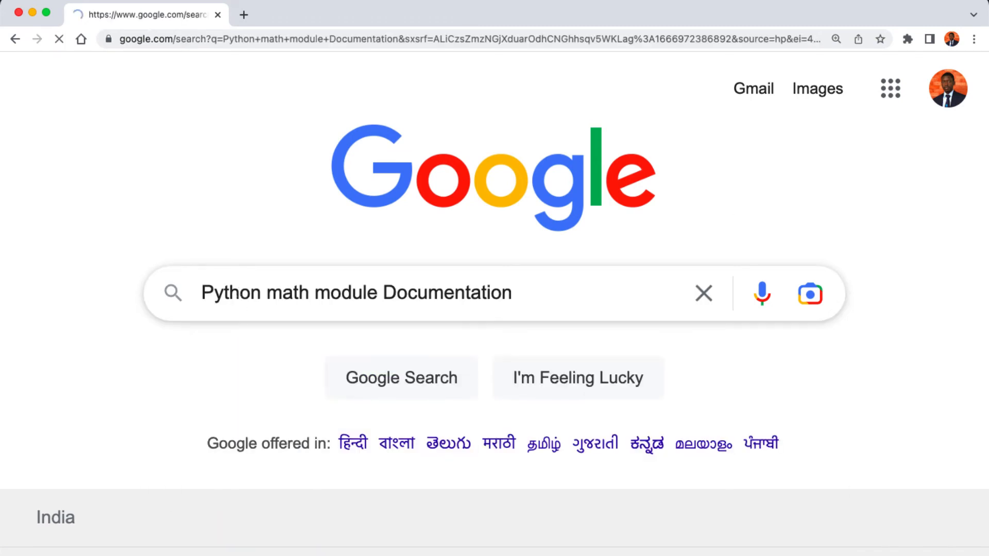
click(401, 377)
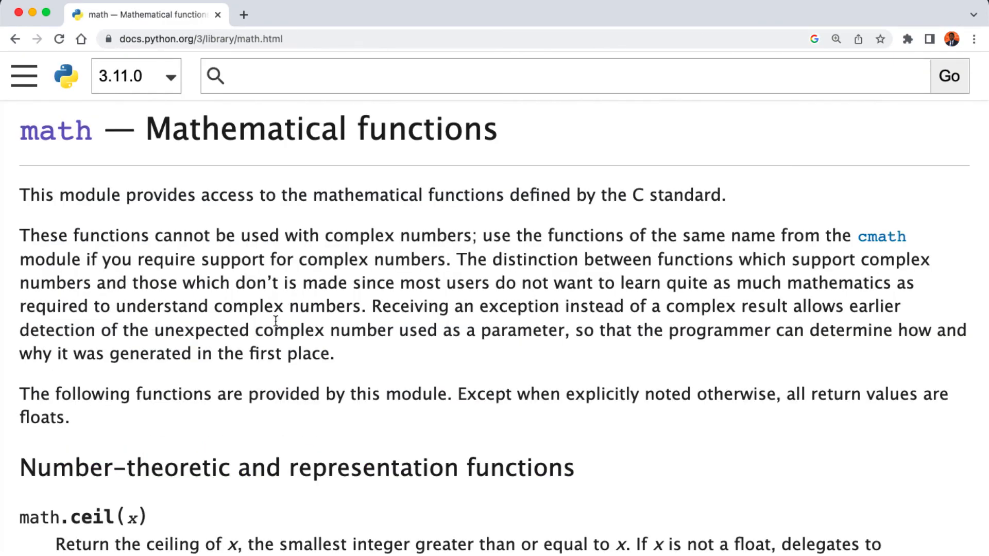
- Scroll the math docs to the math.sqrt(x) entry and select the sqrt name
scroll(down, 3)
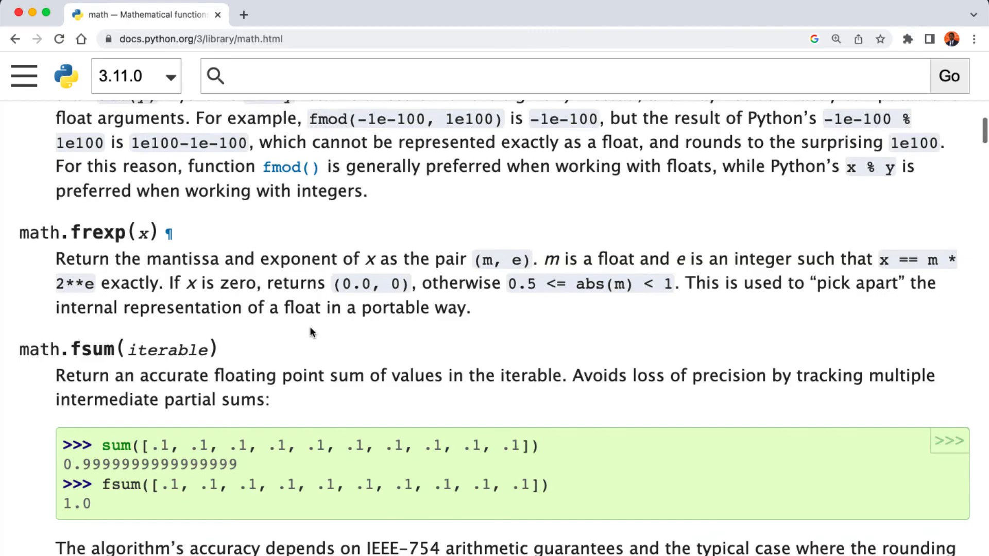
scroll(down, 3)
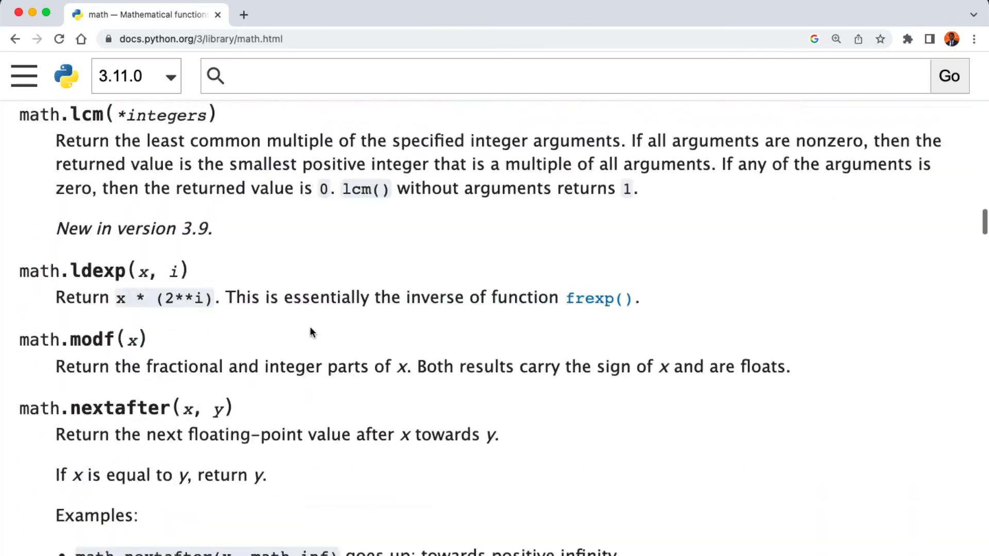
scroll(down, 3)
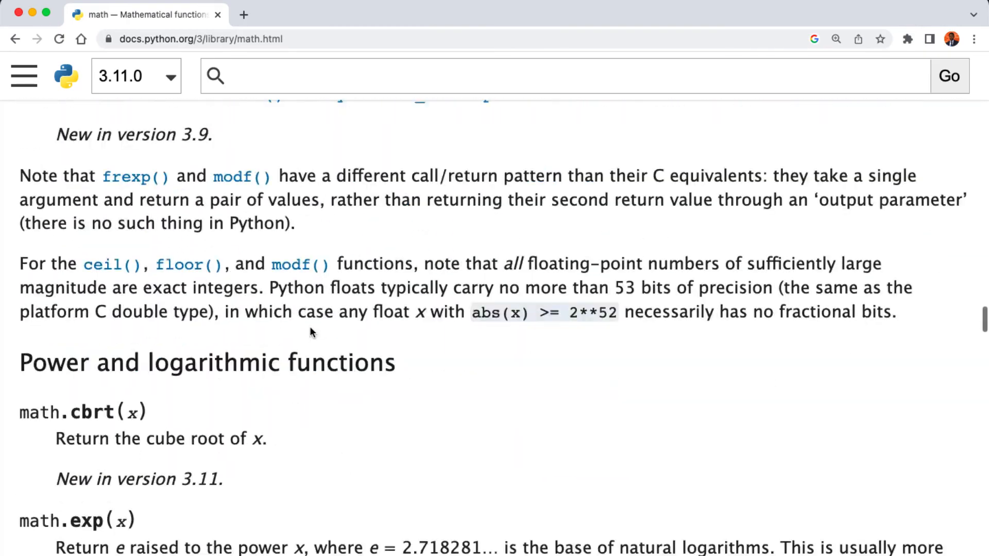
scroll(down, 3)
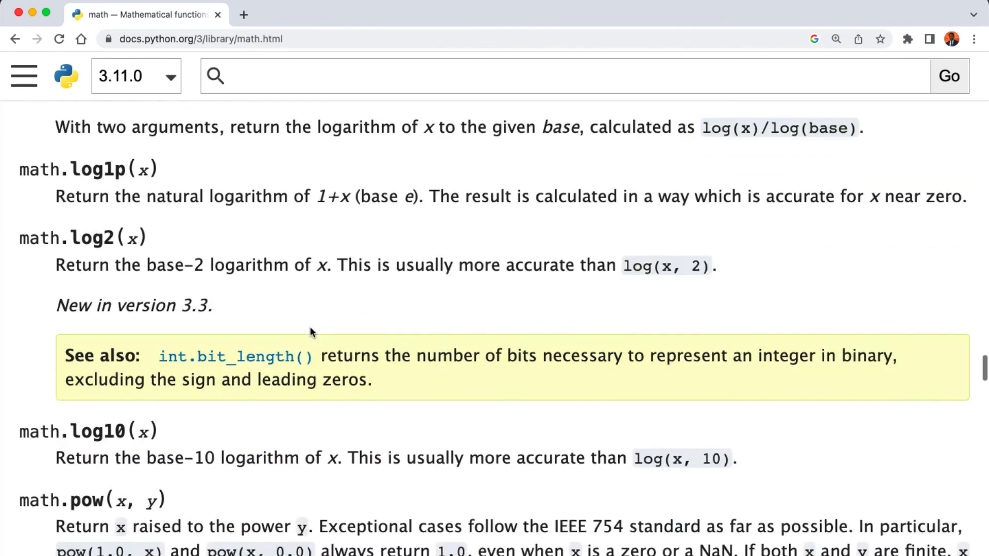
scroll(down, 3)
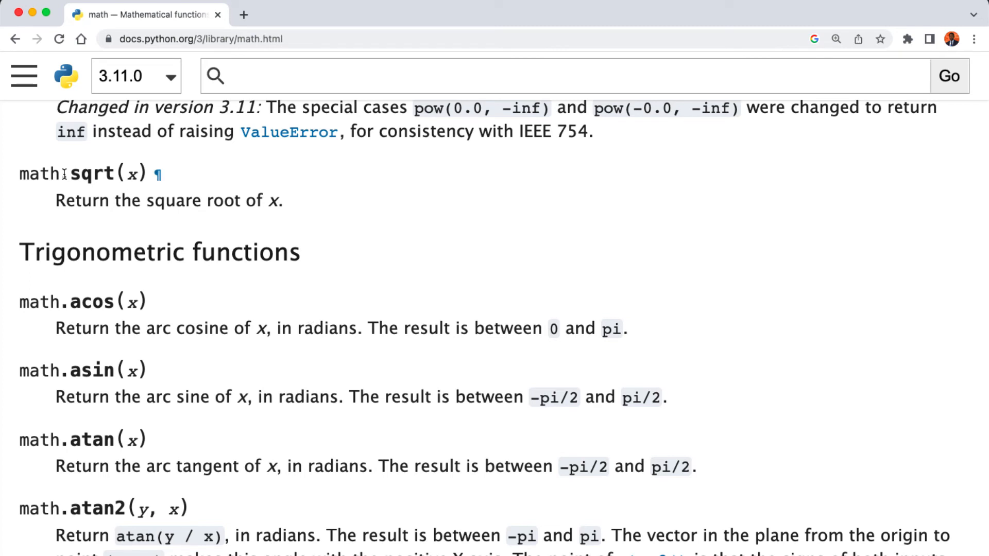
double_click(41, 173)
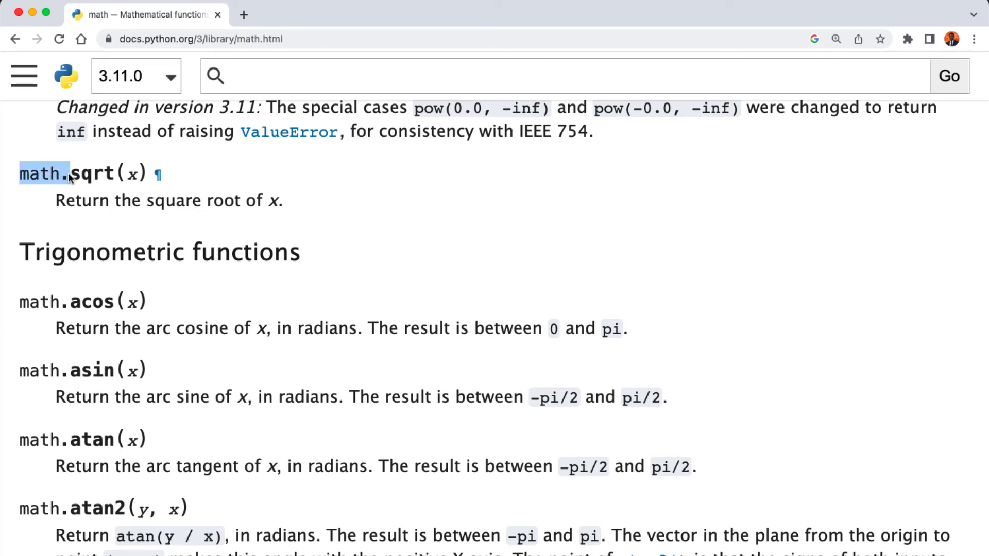
click(71, 173)
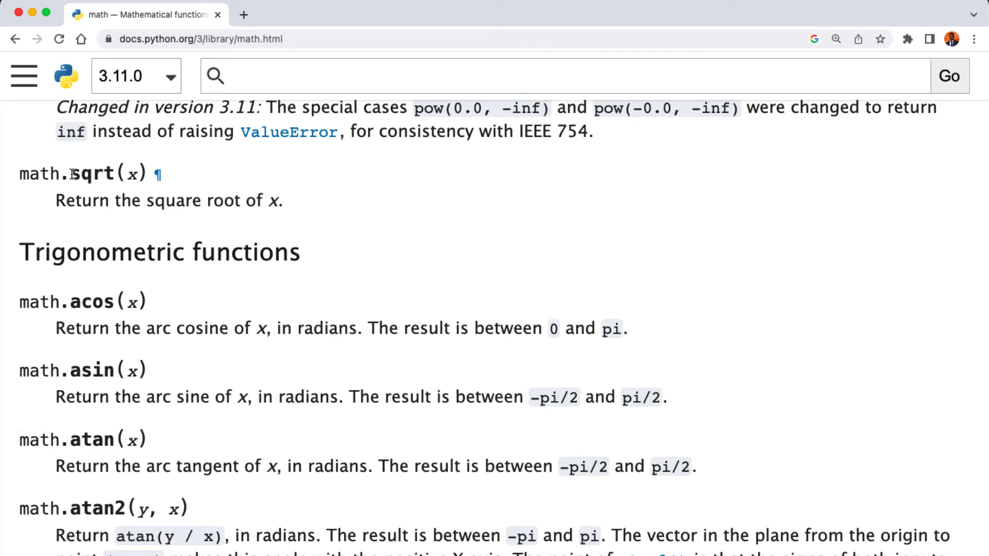
double_click(91, 174)
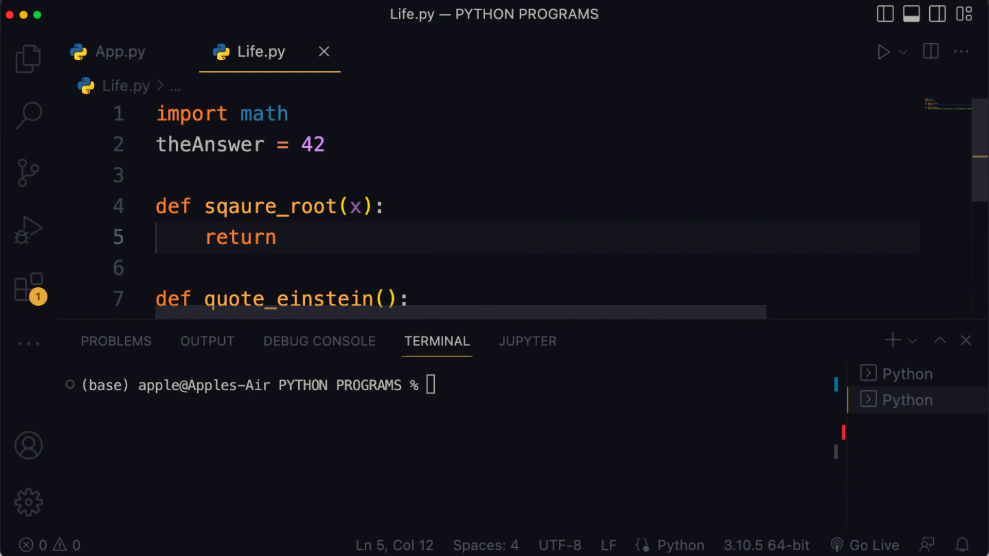
- Complete sqaure_root so it returns math.sqrt(x)
text(math)
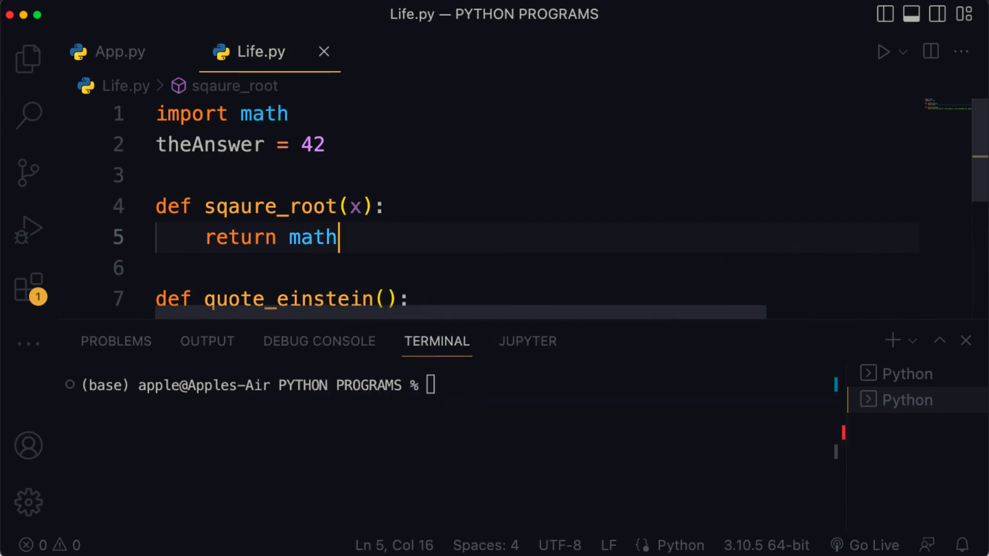
text(.sqrt)
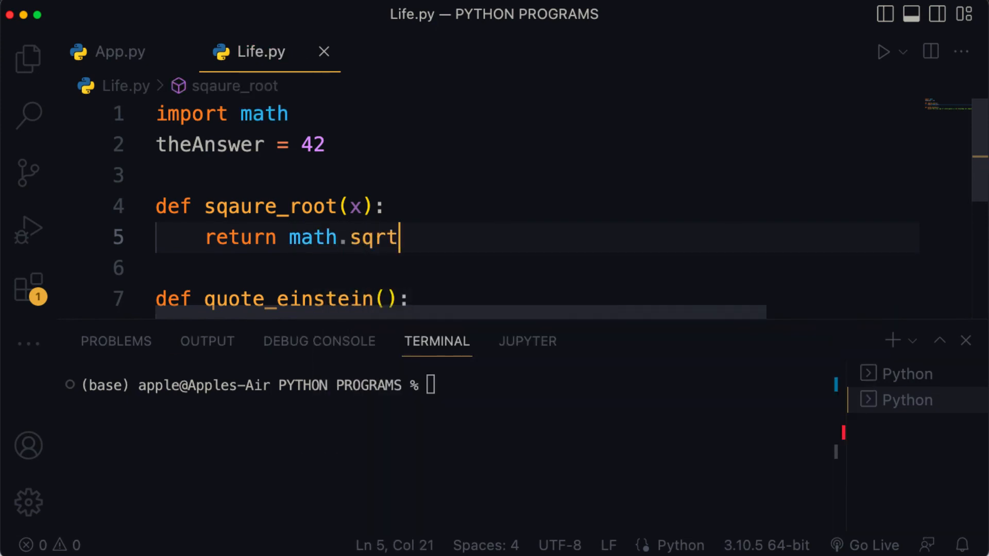
text(()
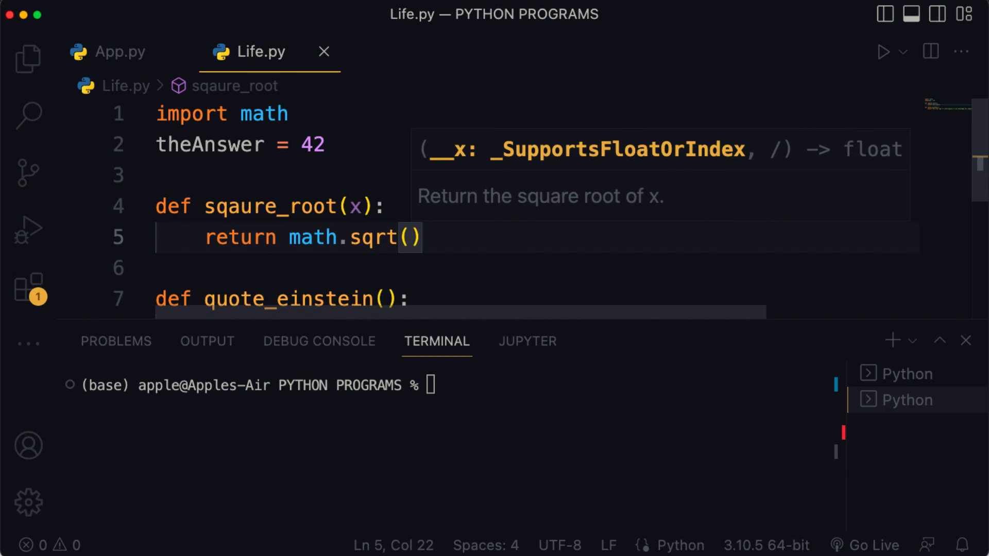
text(x)
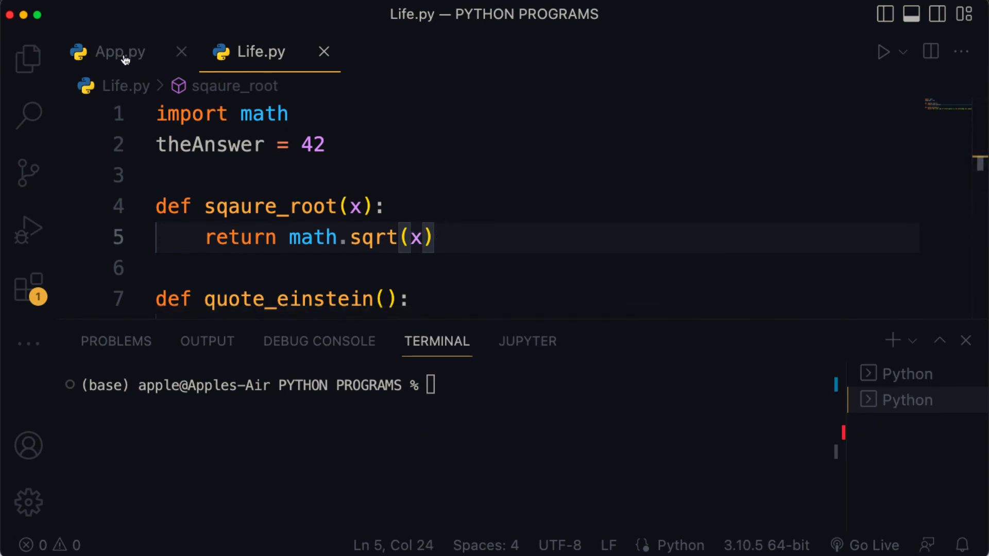
- In App.py store Life.sqaure_root(225) in the variable answer
click(120, 51)
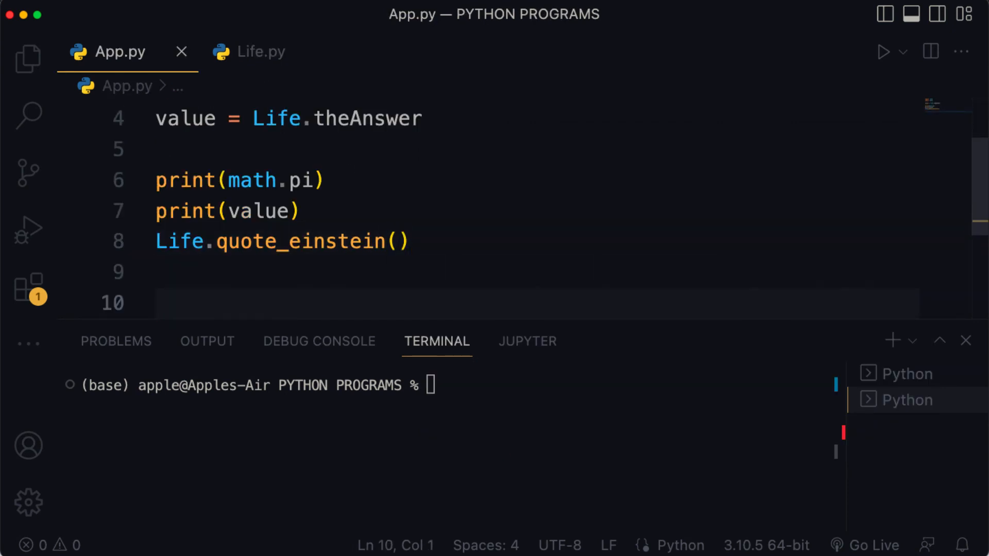
text(Life)
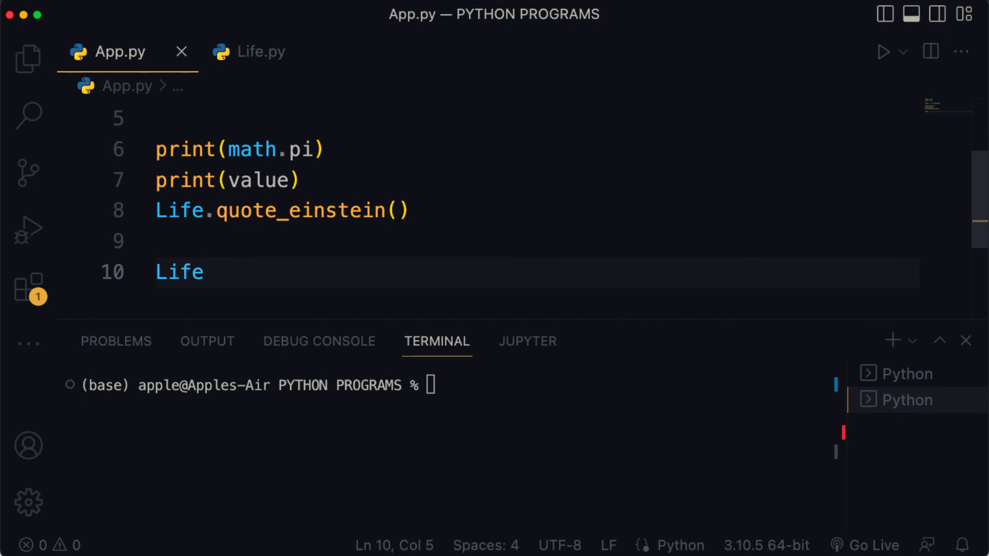
text(.sqaure_root()
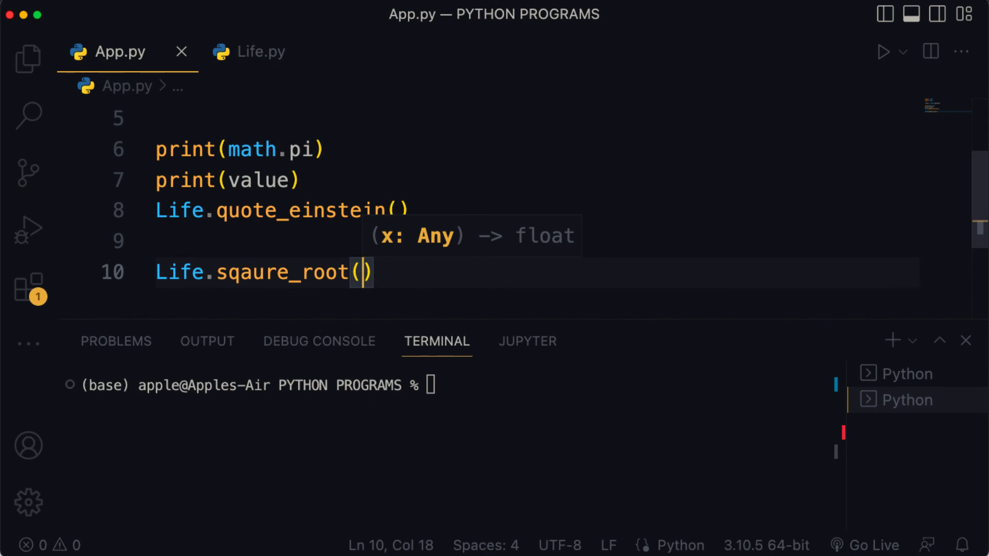
text(225)
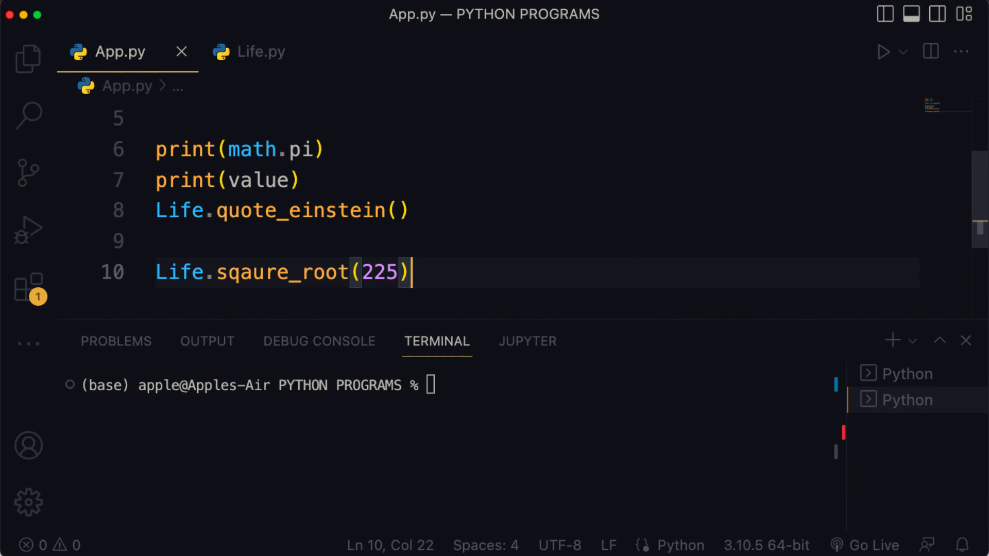
- Add print(answer) below it and run App.py
text(answer =)
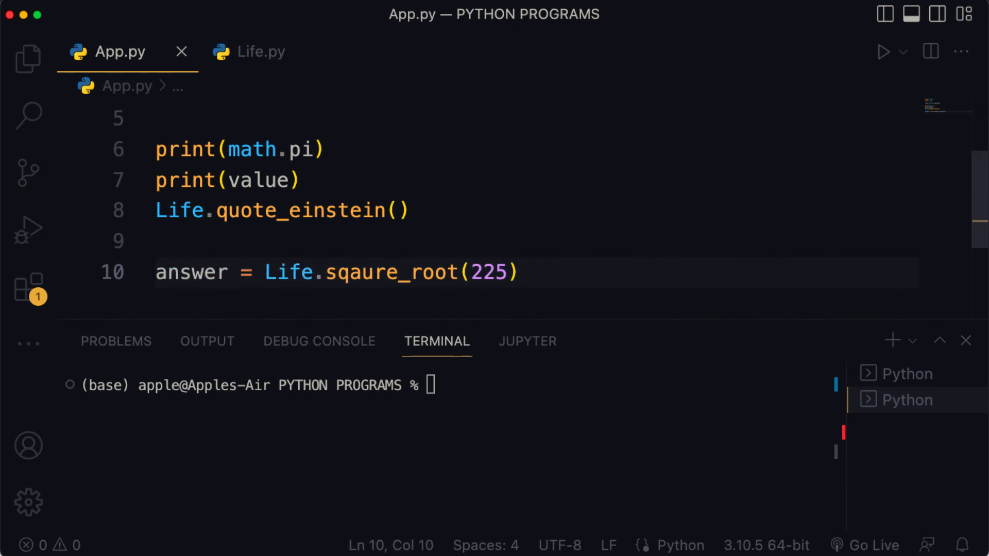
text(pri)
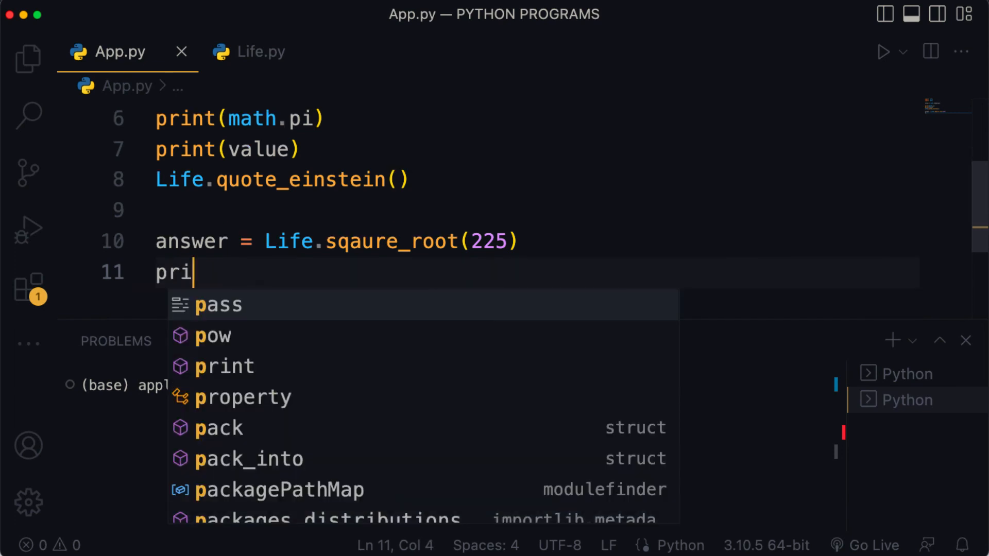
key(Enter)
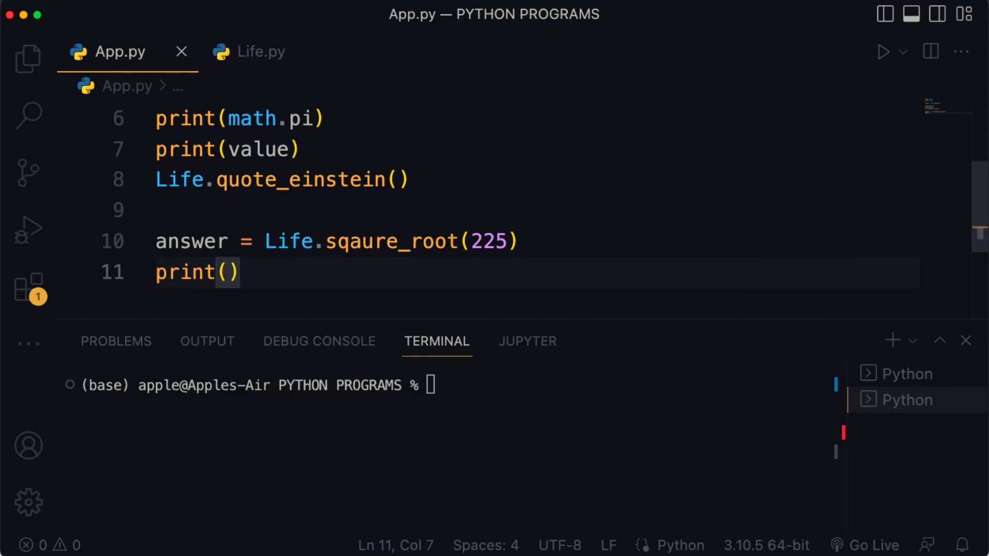
text(answer)
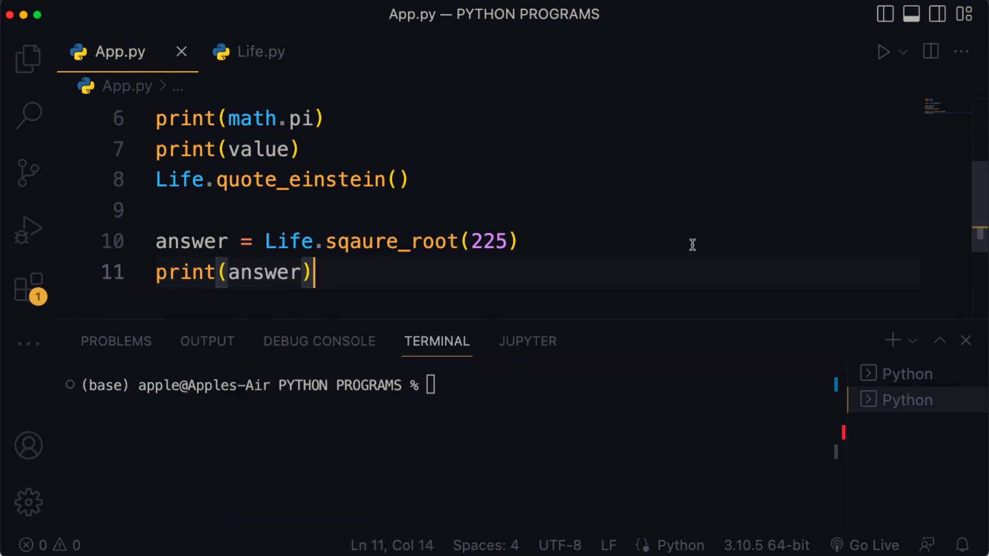
click(883, 51)
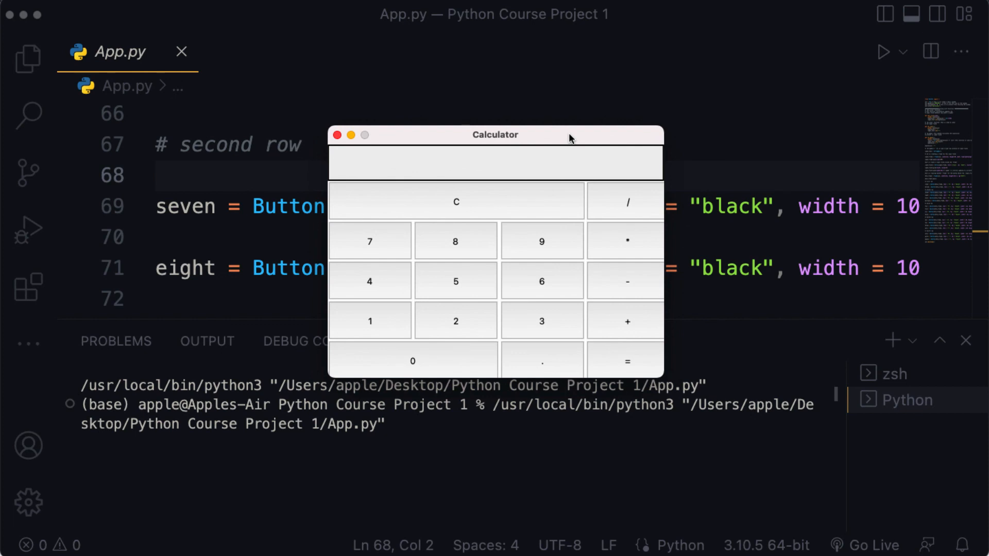
- Clear the running Calculator, enter 10/2 and evaluate it to show 5.0
click(627, 322)
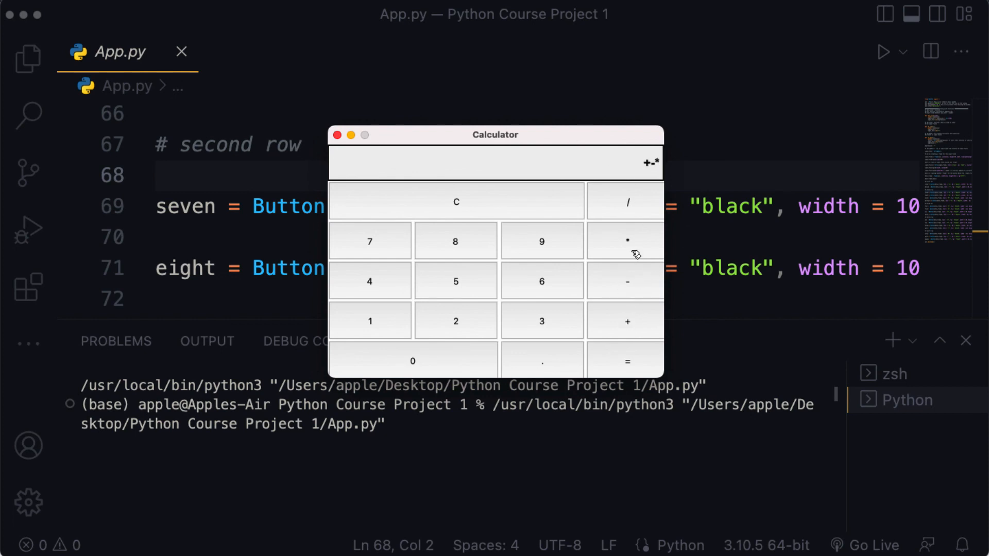
mouse_move(634, 215)
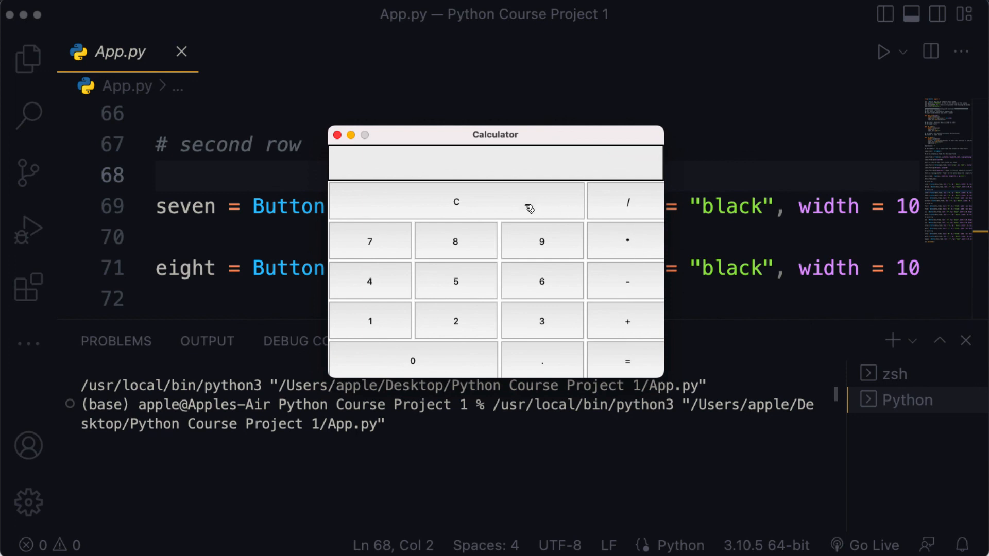
click(412, 361)
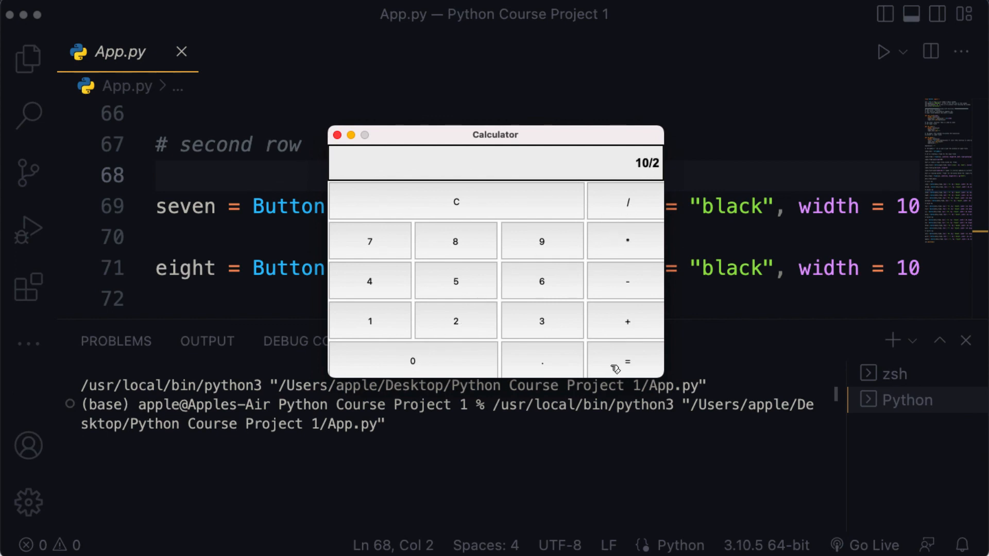
click(625, 361)
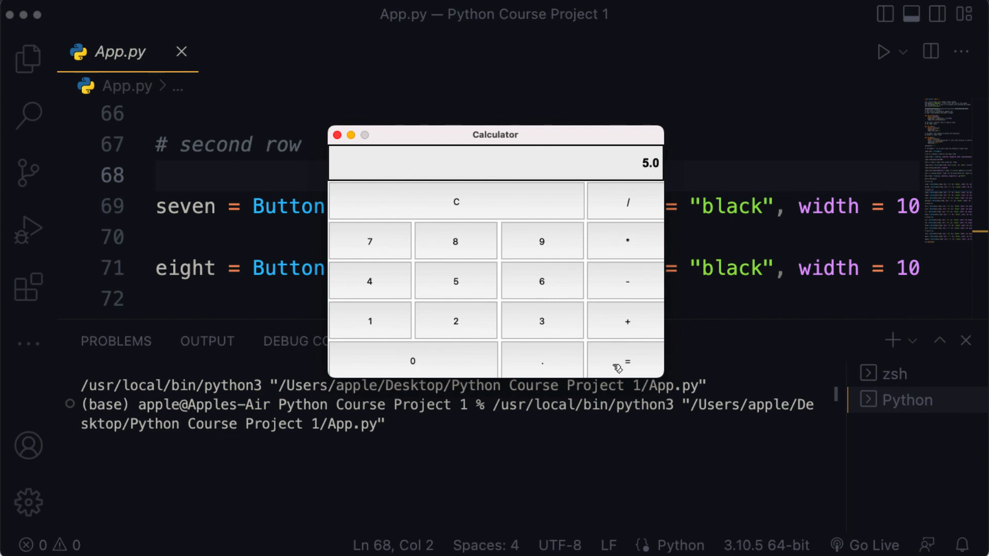